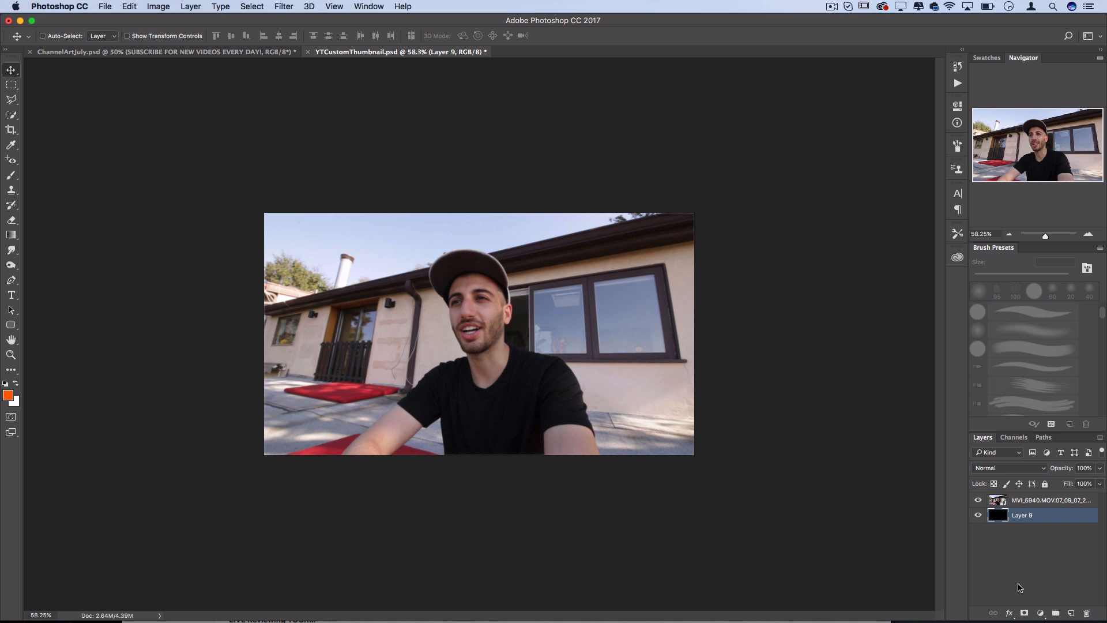
- Check the black layer beneath the house photo, dismiss the New Document dialog, and target the house photo layer
{"action": "left_click", "coordinate": [979, 500]}
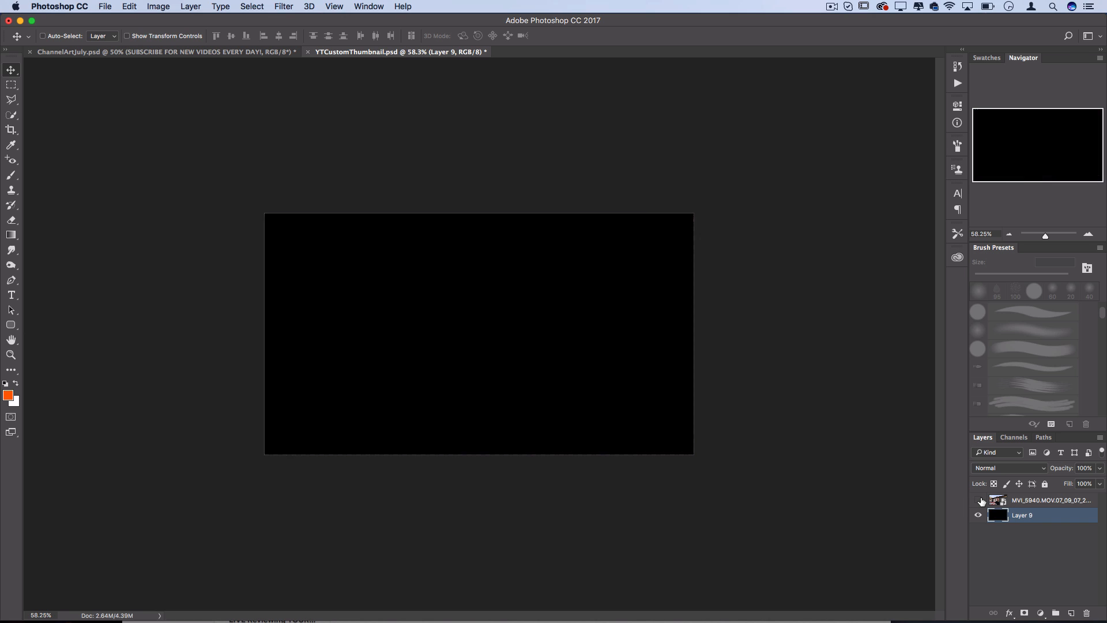
{"action": "left_click", "coordinate": [979, 499]}
{"action": "type", "text": "1280"}
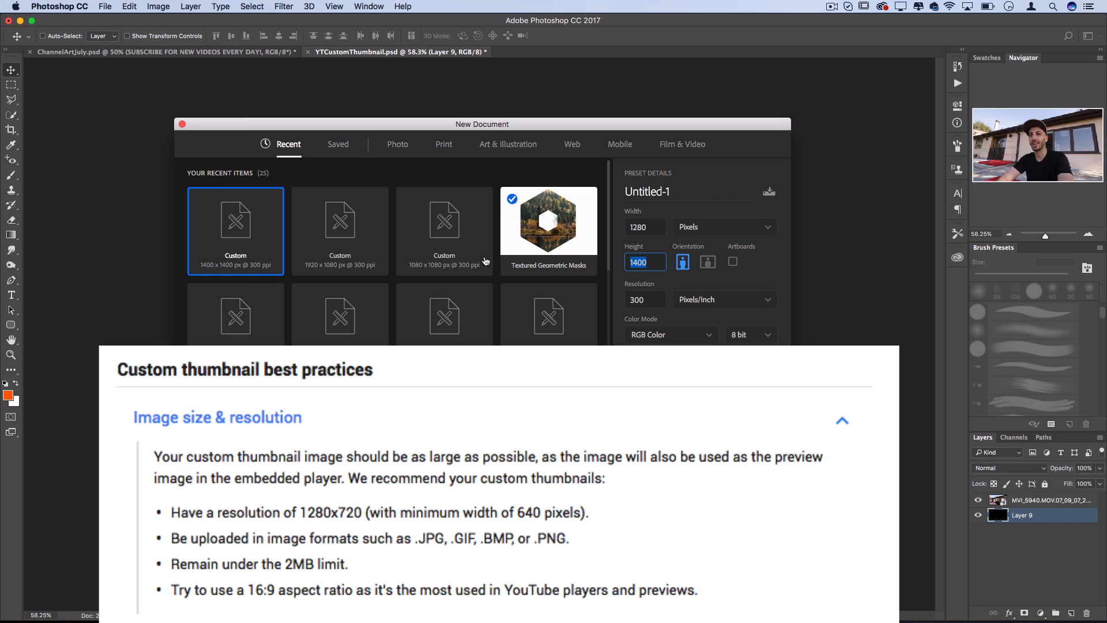
{"action": "type", "text": "720"}
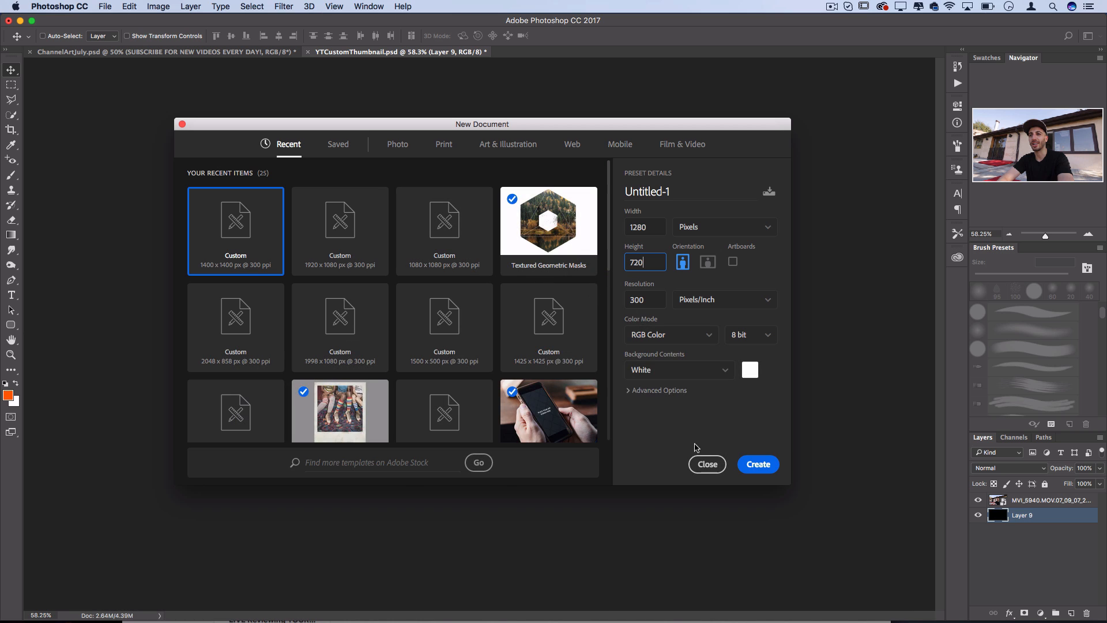
{"action": "left_click", "coordinate": [707, 464]}
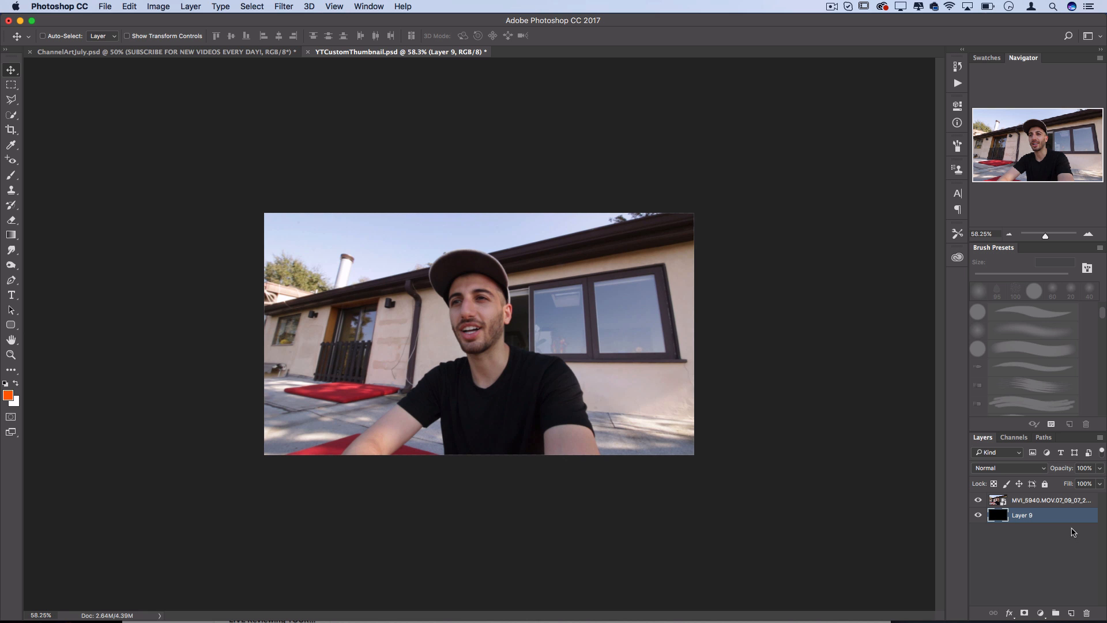
{"action": "left_click", "coordinate": [1050, 500]}
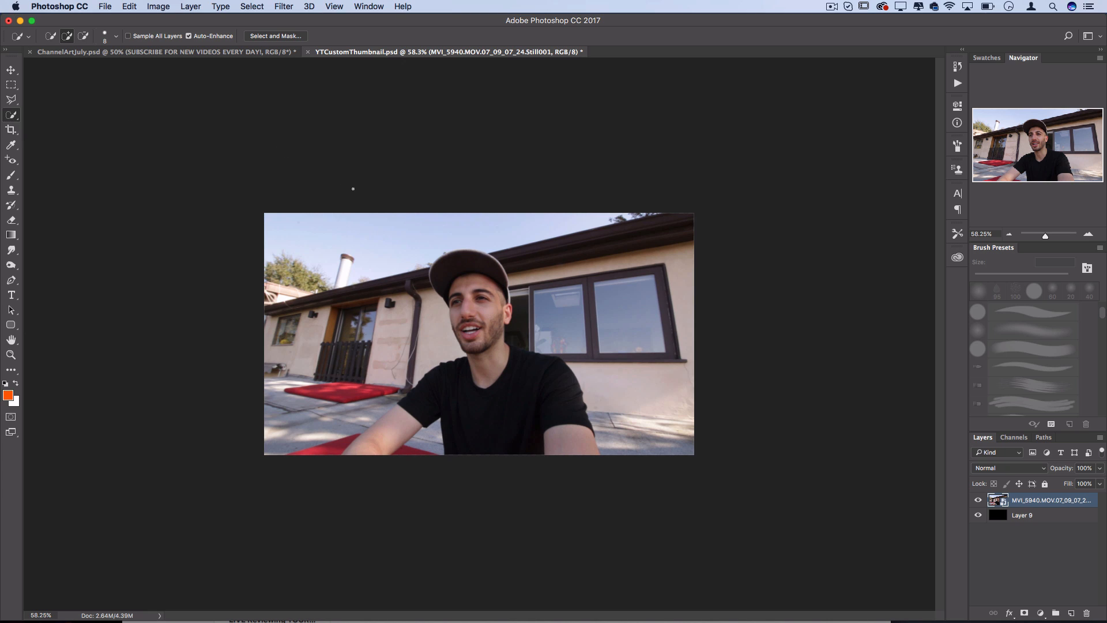
{"action": "mouse_move", "coordinate": [482, 332]}
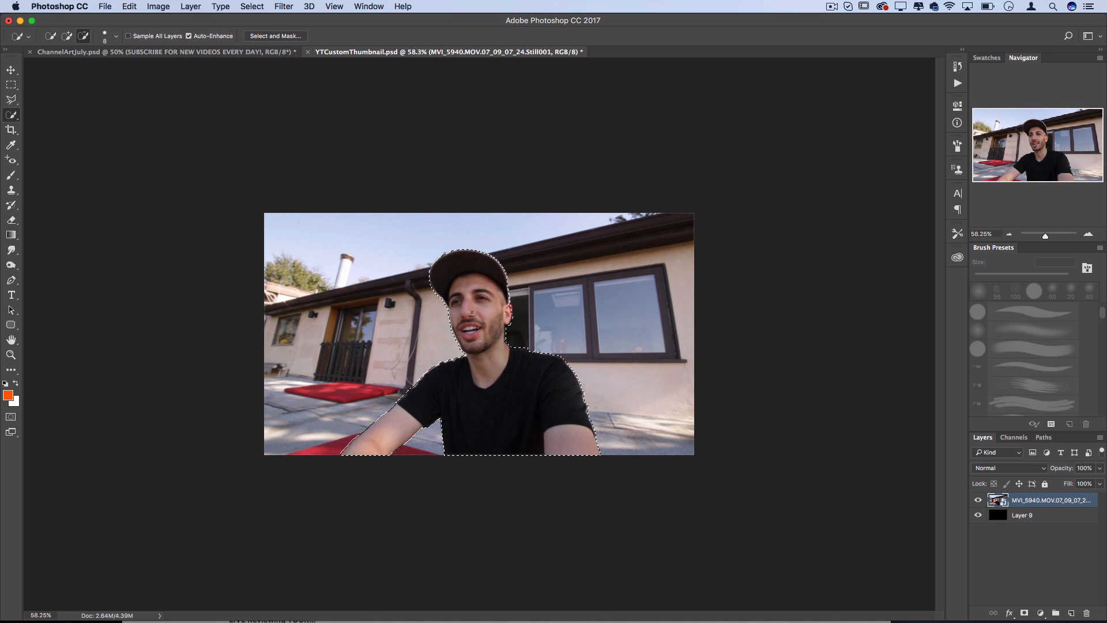
- Copy the selected man onto his own layer (Layer 10) via Layer Via Copy
{"action": "right_click", "coordinate": [480, 335]}
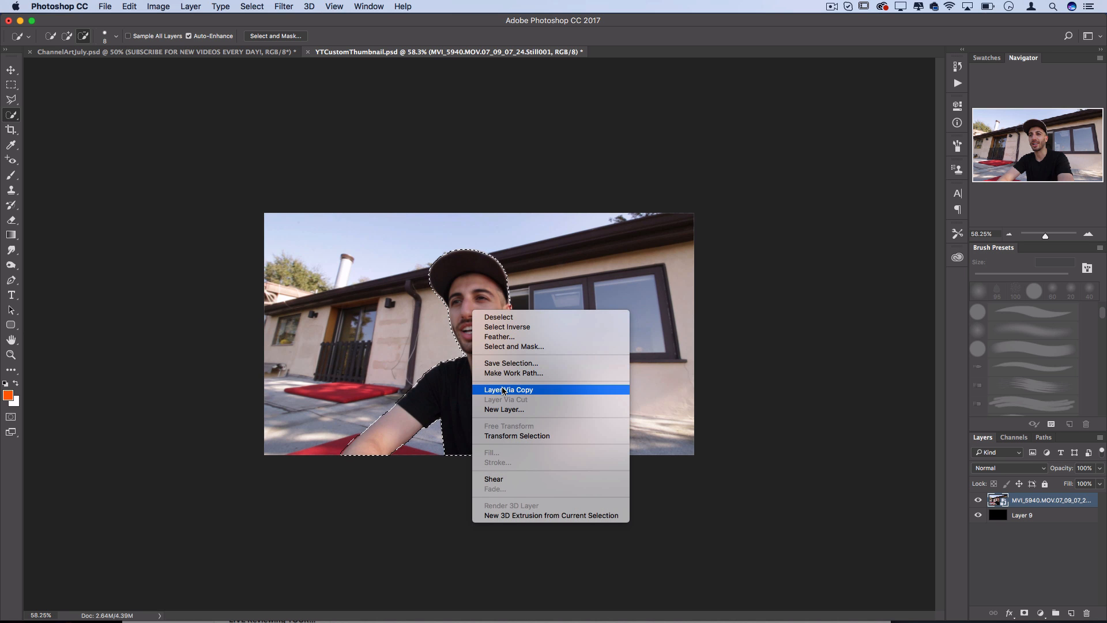
{"action": "left_click", "coordinate": [509, 389]}
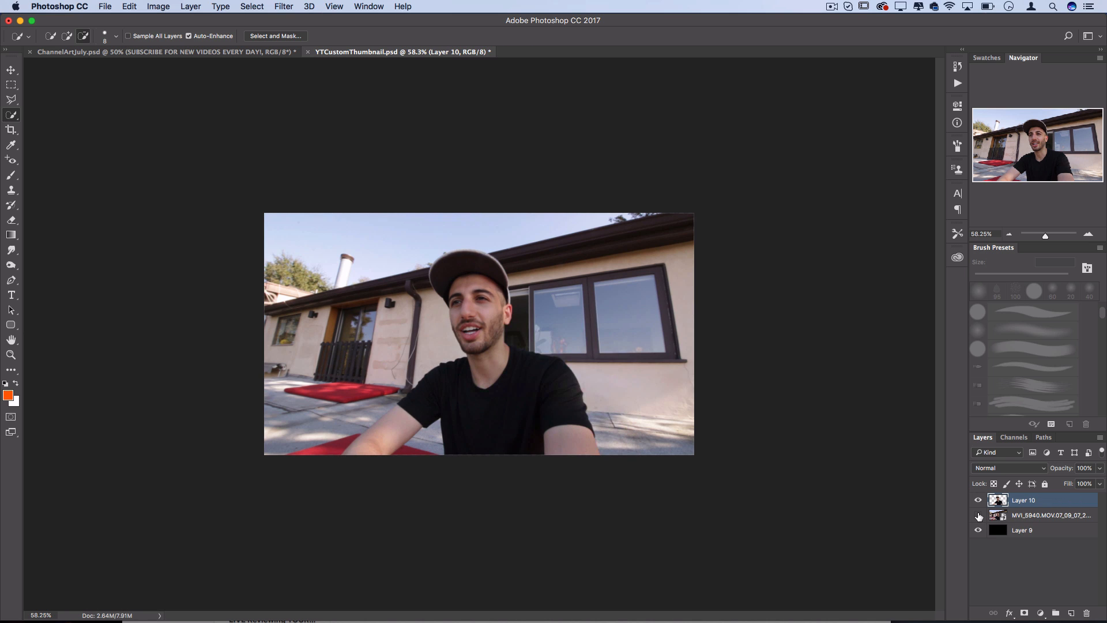
{"action": "left_click", "coordinate": [980, 516]}
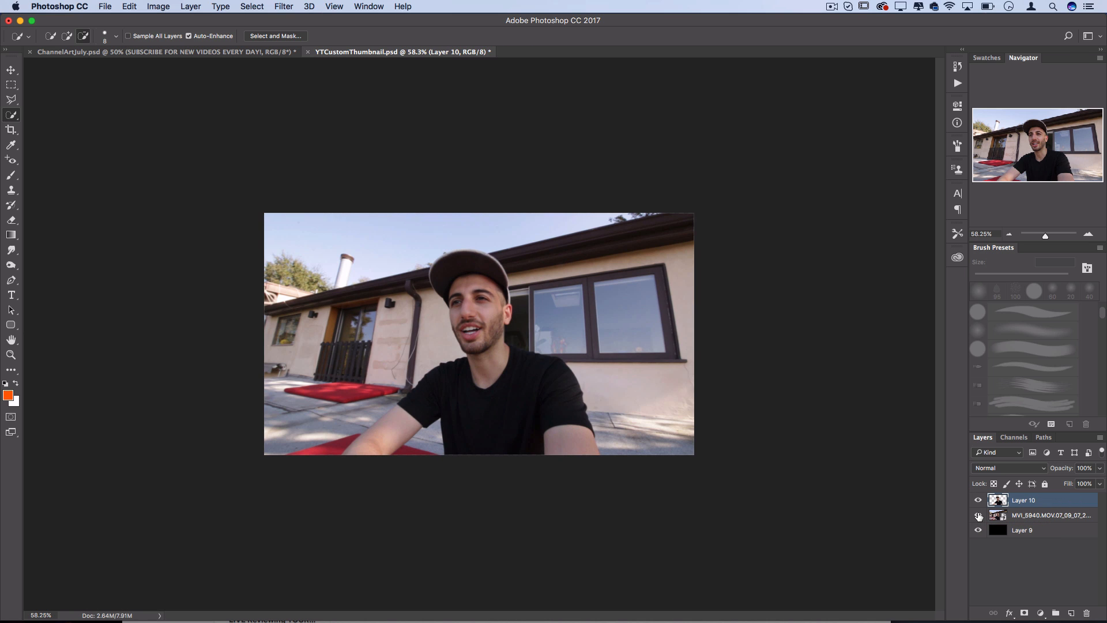
- Hide the house photo to inspect the cut-out, then show the photo again
{"action": "left_click", "coordinate": [979, 514]}
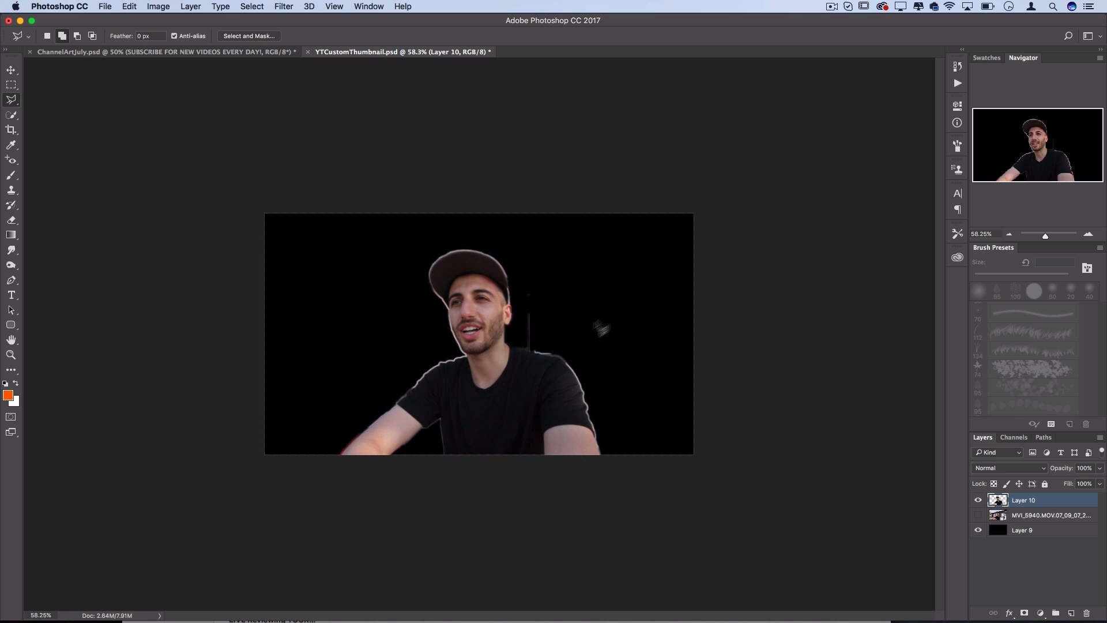
{"action": "left_click", "coordinate": [11, 99]}
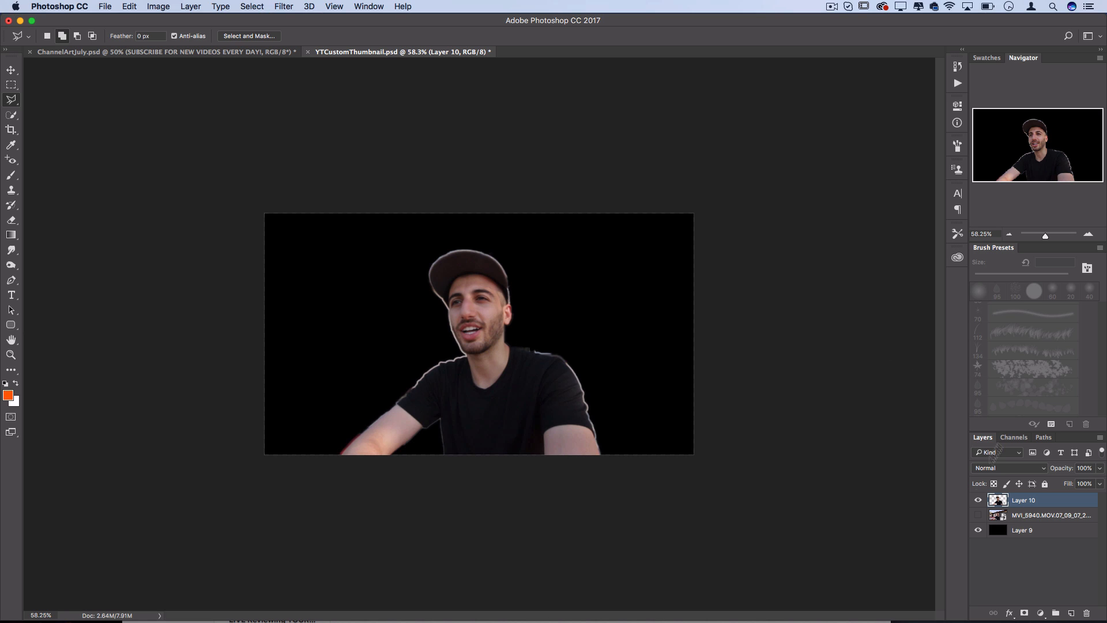
{"action": "left_click", "coordinate": [1050, 515]}
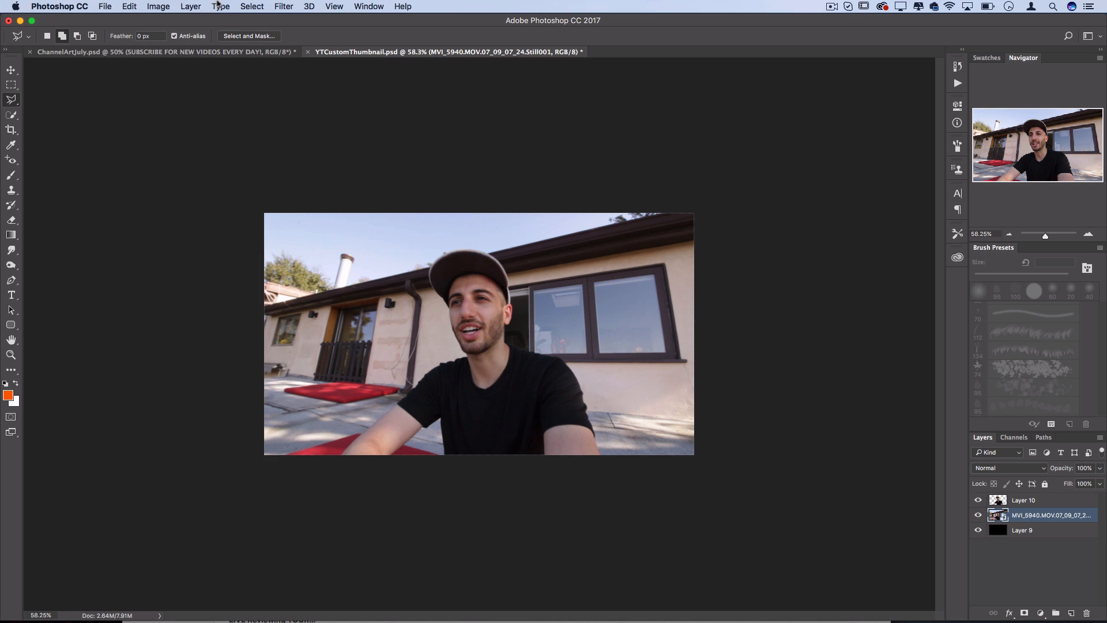
- Add a Solid Color fill layer in bright blue over the house photo
{"action": "left_click", "coordinate": [190, 7]}
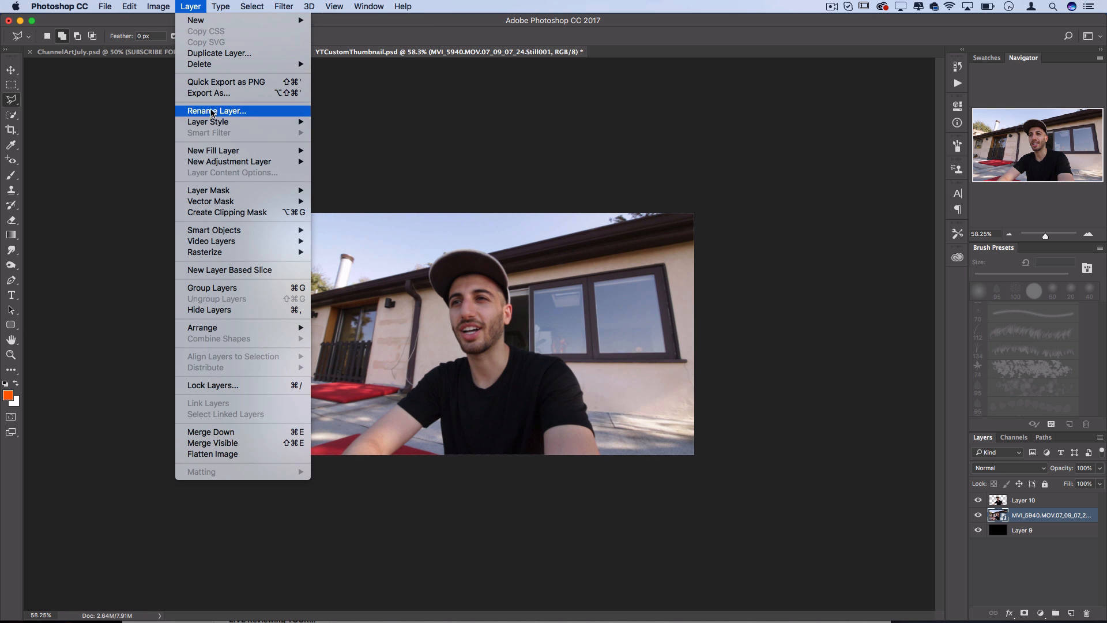
{"action": "mouse_move", "coordinate": [212, 150]}
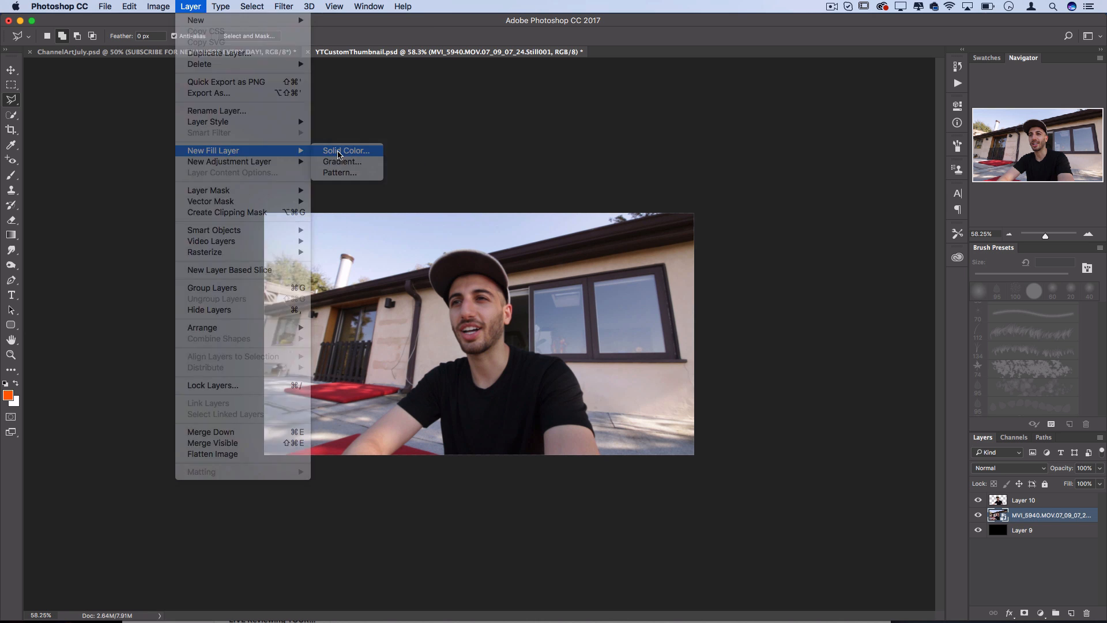
{"action": "left_click", "coordinate": [345, 150]}
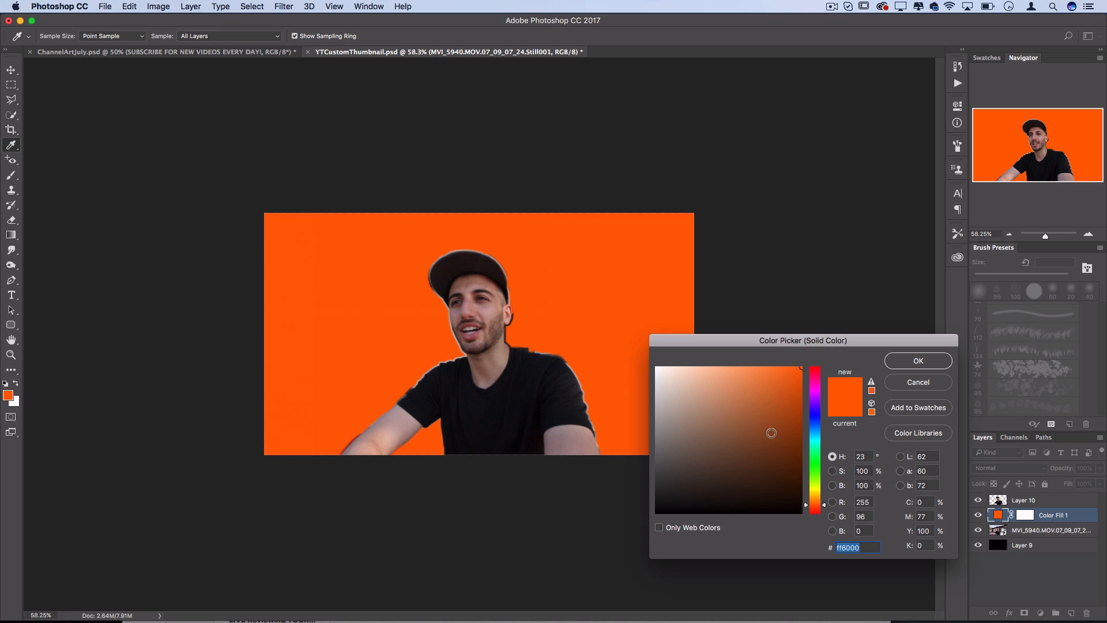
{"action": "left_click", "coordinate": [815, 366]}
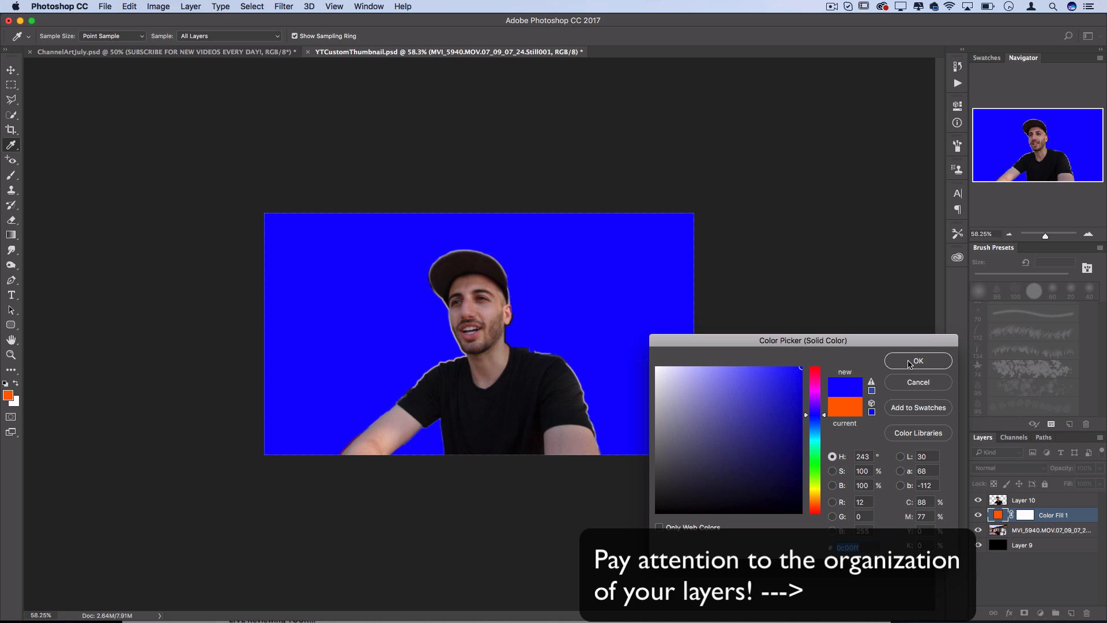
{"action": "left_click", "coordinate": [917, 362]}
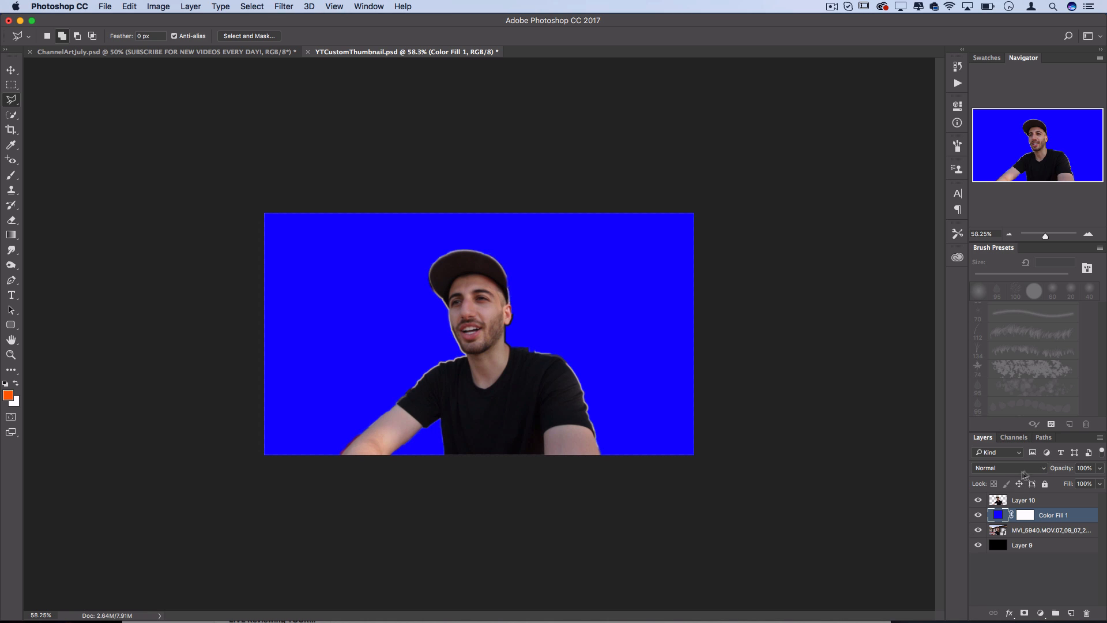
- Lower the blue fill to 66% opacity and try Screen then Darken blending
{"action": "left_click_drag", "start_coordinate": [1074, 485], "coordinate": [1062, 485]}
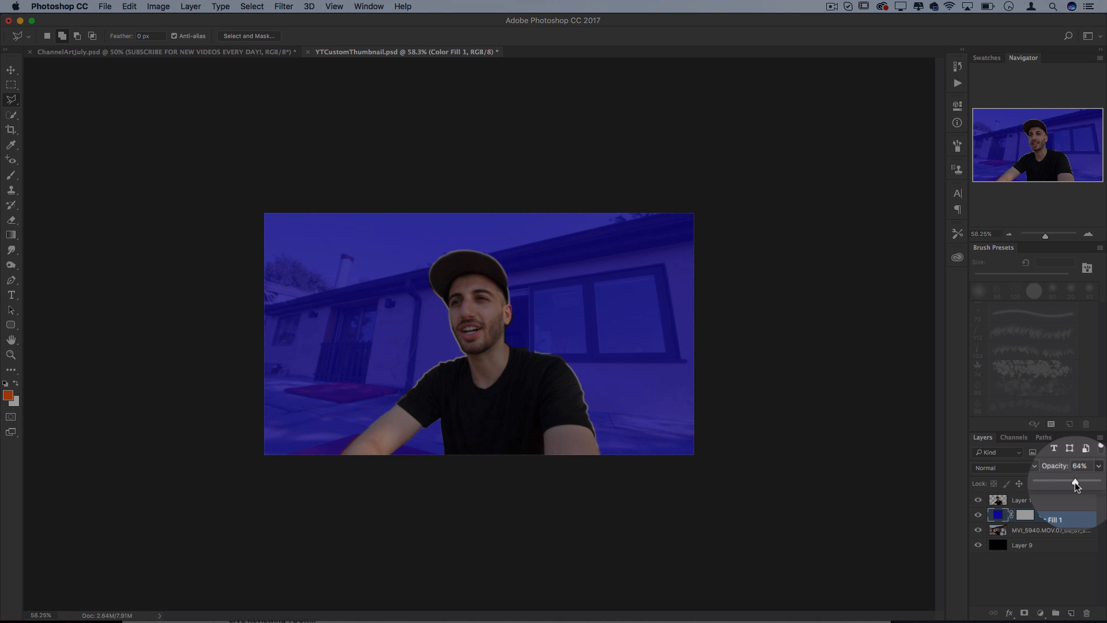
{"action": "left_click_drag", "start_coordinate": [1074, 485], "coordinate": [1077, 484]}
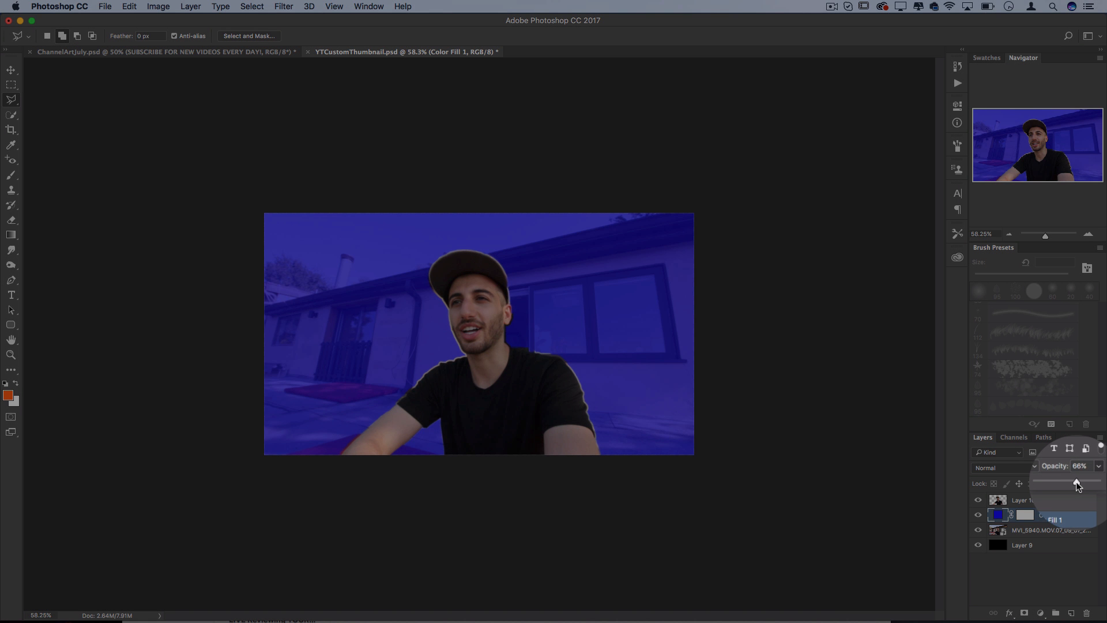
{"action": "left_click", "coordinate": [996, 467]}
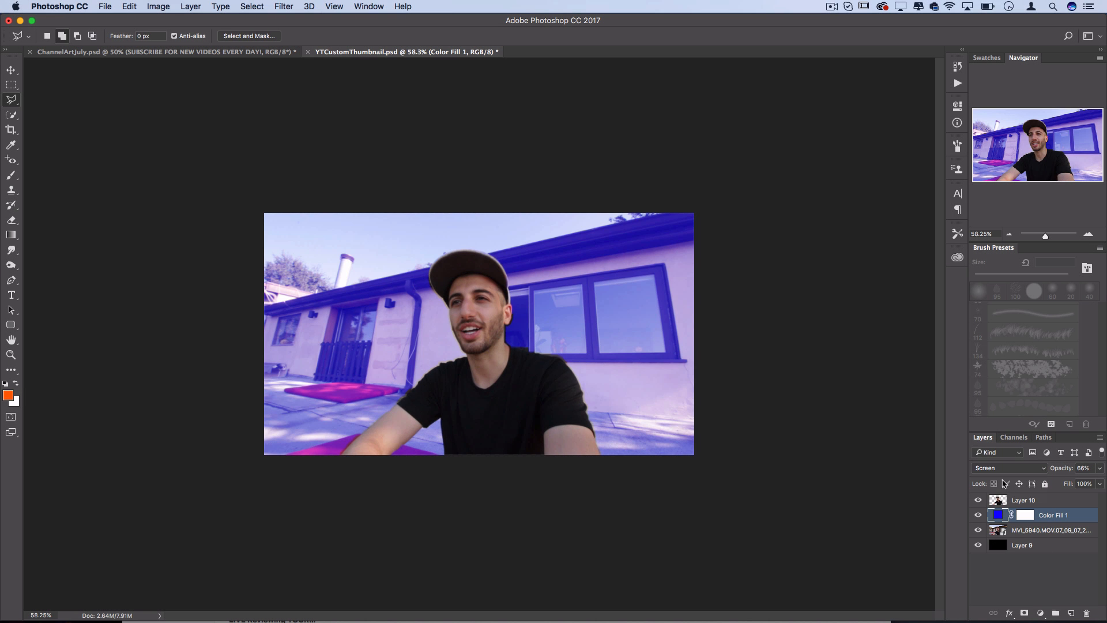
{"action": "left_click", "coordinate": [1011, 467]}
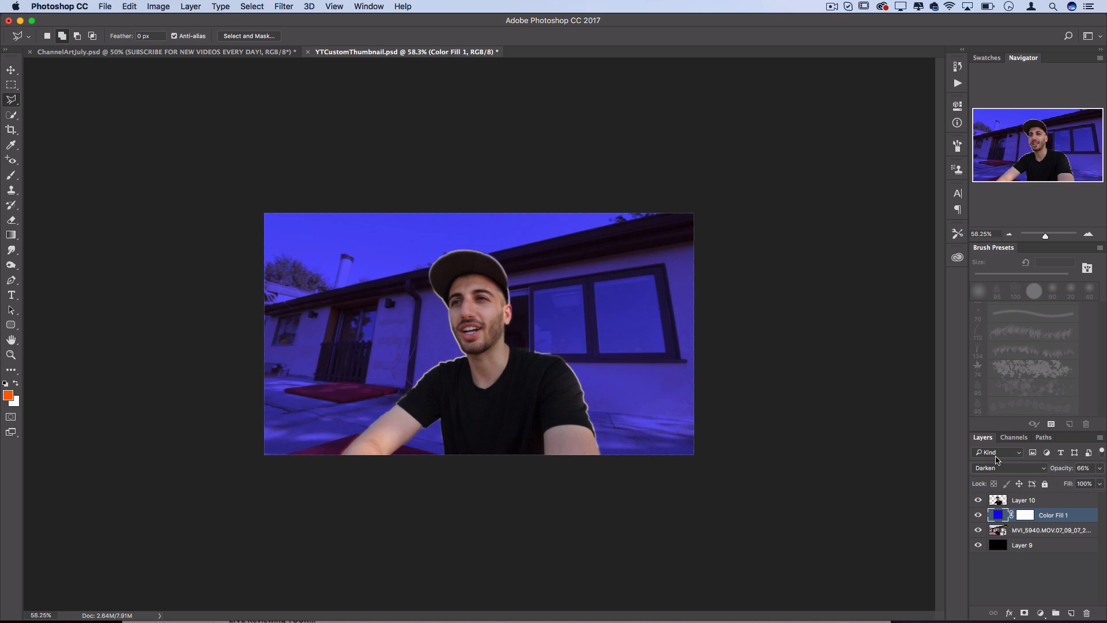
{"action": "left_click", "coordinate": [1023, 499]}
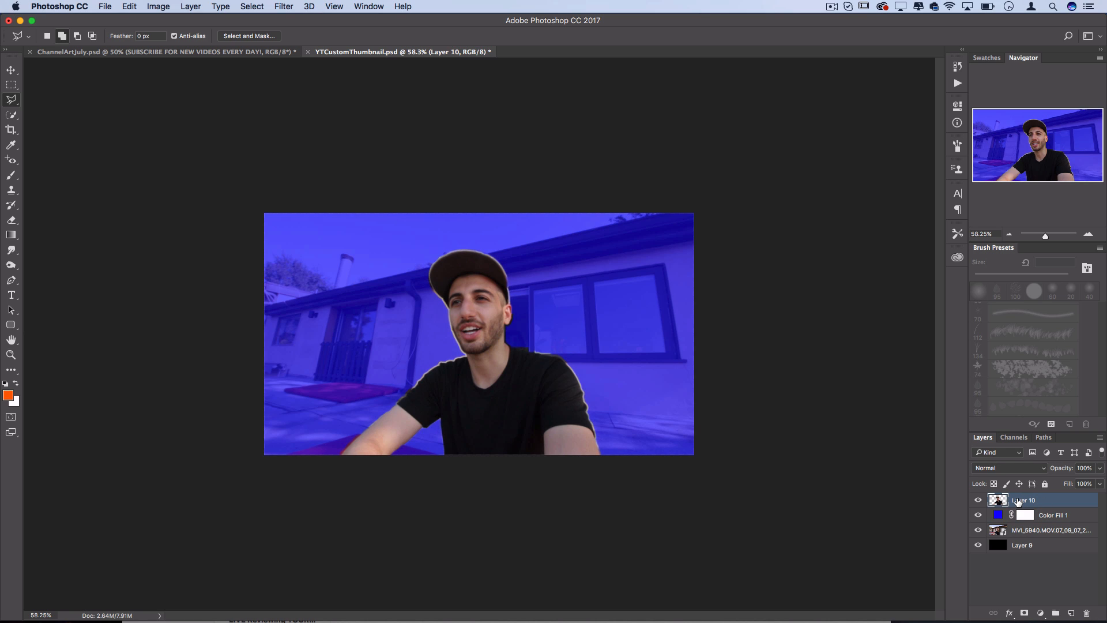
- Create a new empty layer for the man's outline
{"action": "key", "text": "cmd"}
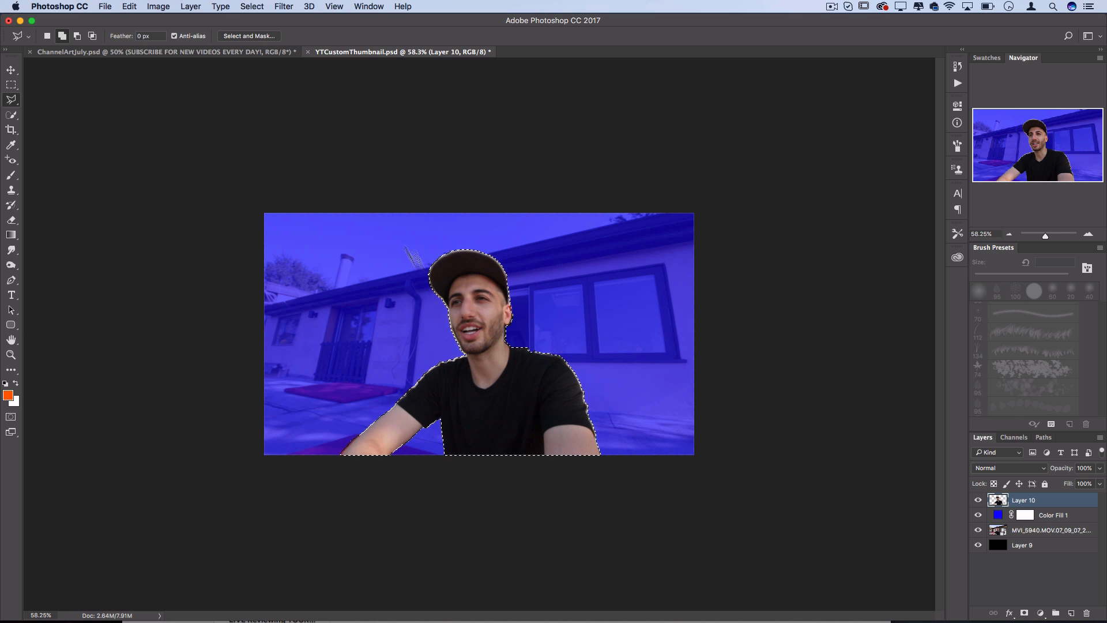
{"action": "left_click", "coordinate": [190, 6]}
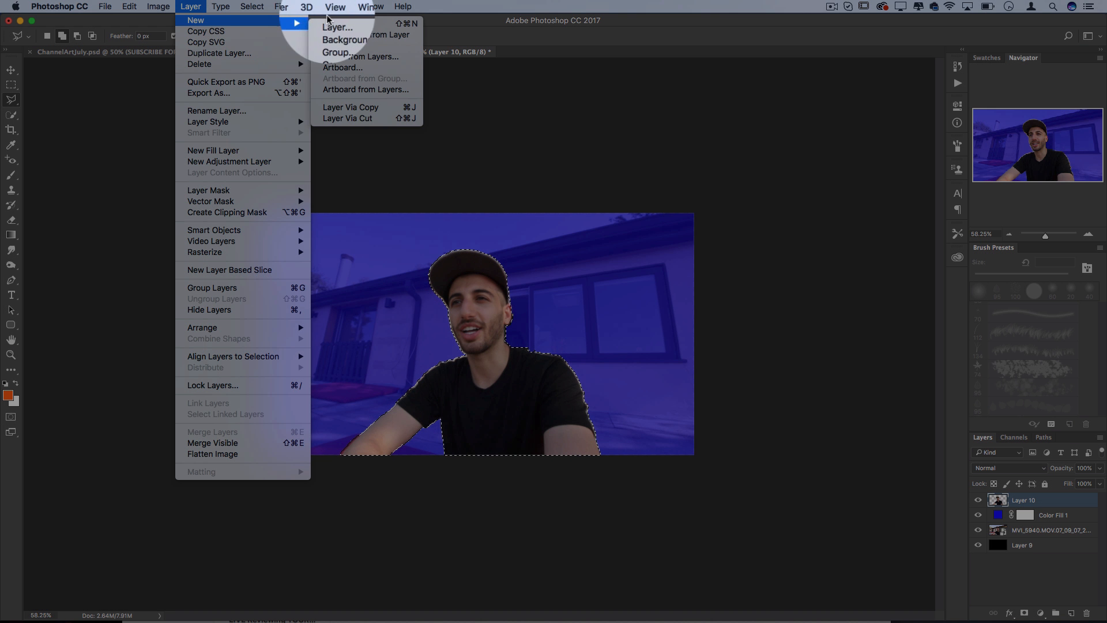
{"action": "left_click", "coordinate": [337, 27]}
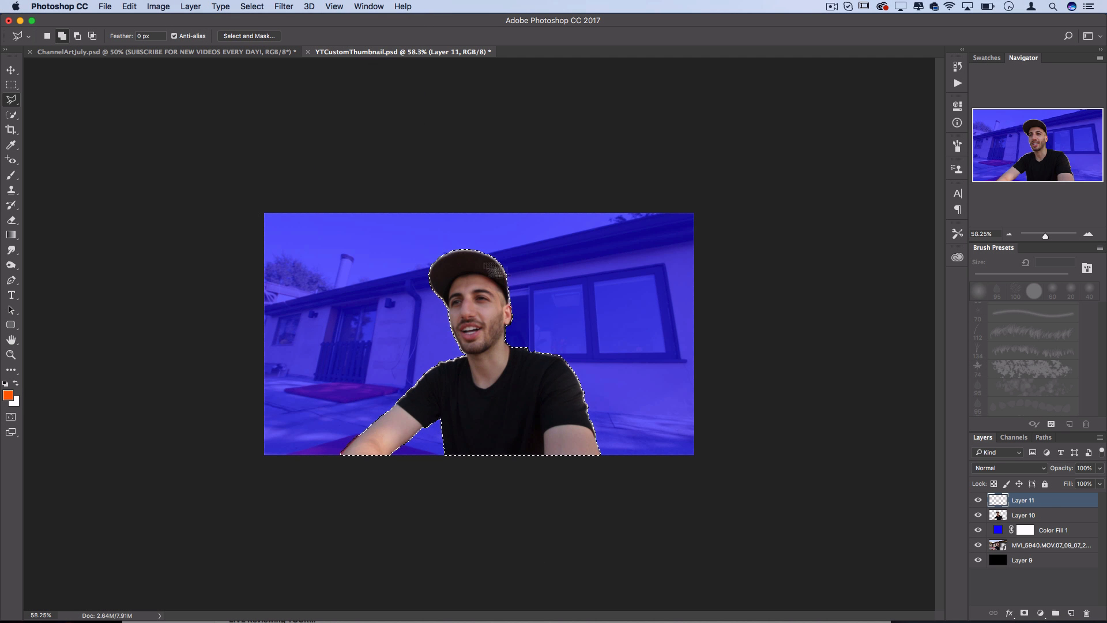
- Stroke the man's selection with a thin white outside outline, then deselect
{"action": "right_click", "coordinate": [480, 336]}
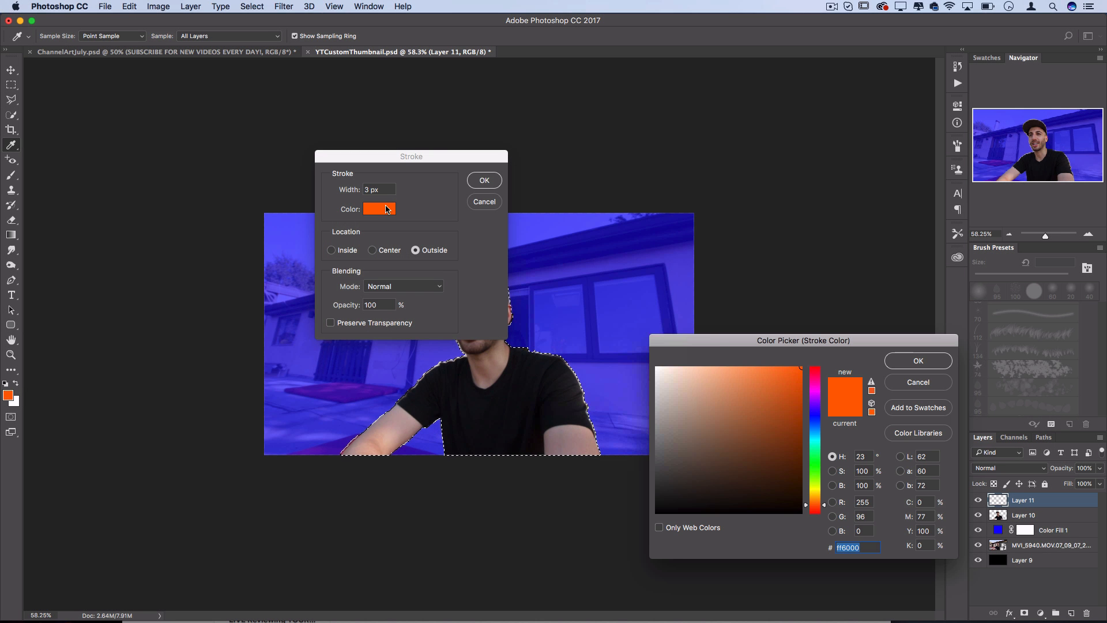
{"action": "left_click", "coordinate": [919, 360]}
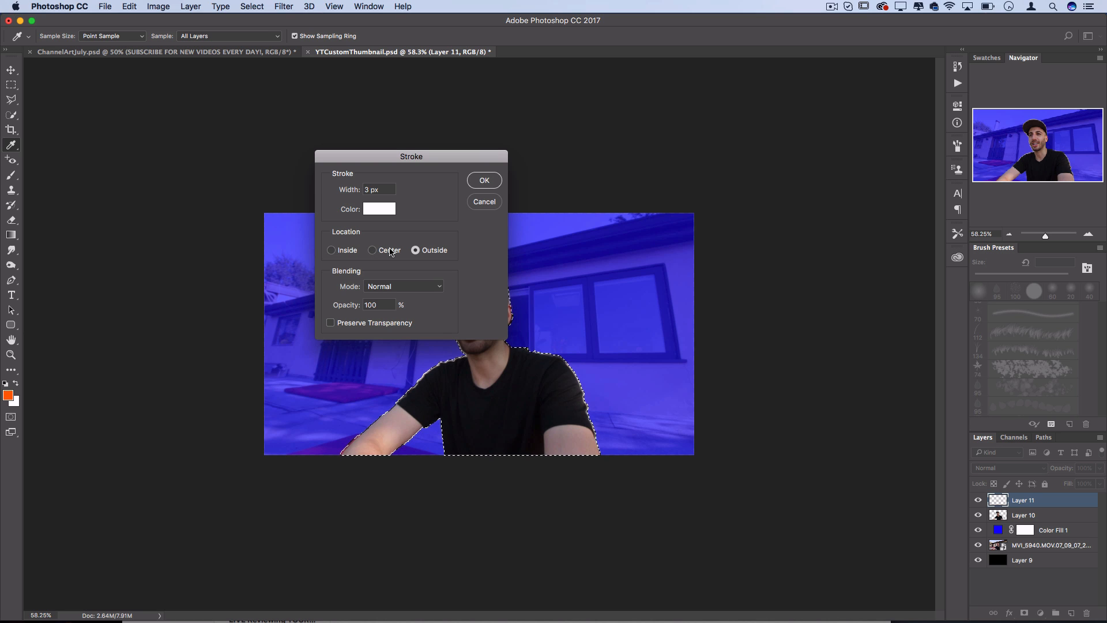
{"action": "left_click", "coordinate": [373, 250]}
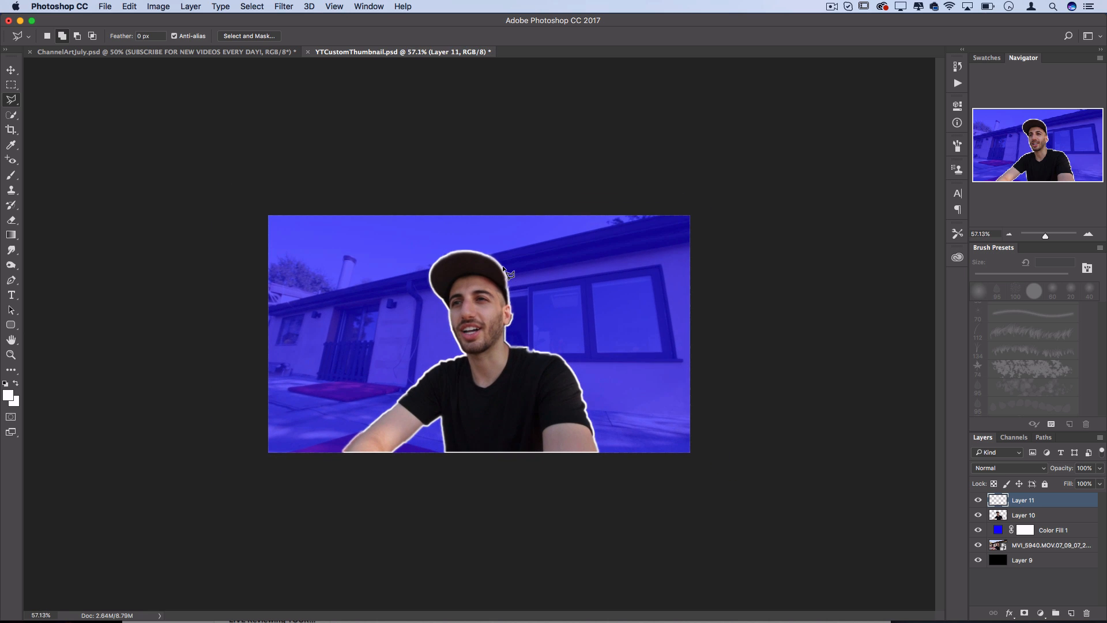
{"action": "mouse_move", "coordinate": [646, 243]}
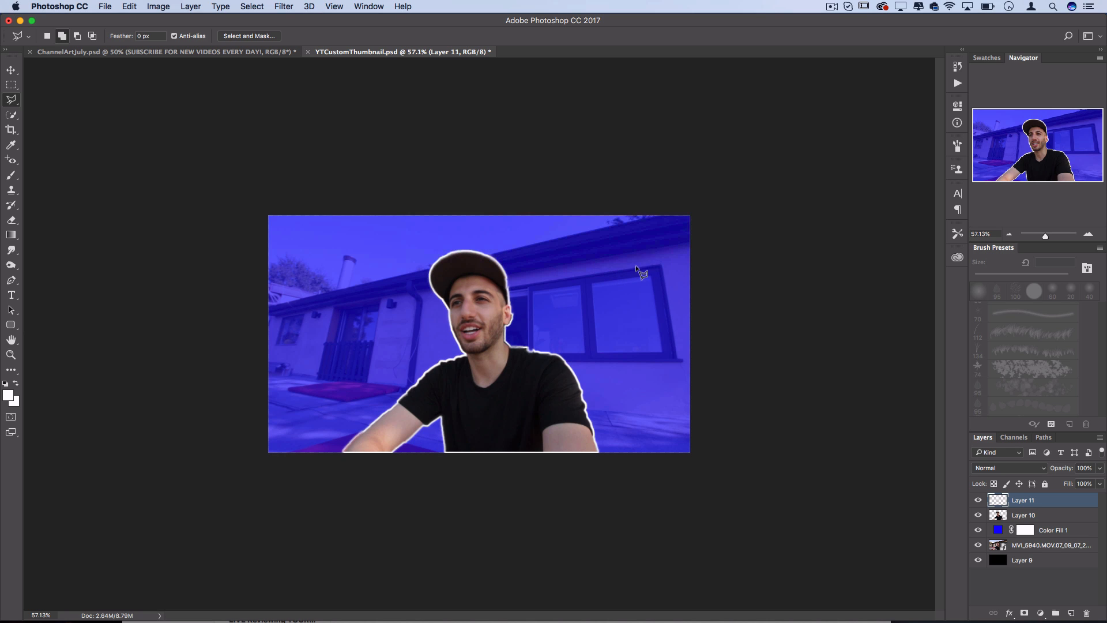
{"action": "mouse_move", "coordinate": [642, 257]}
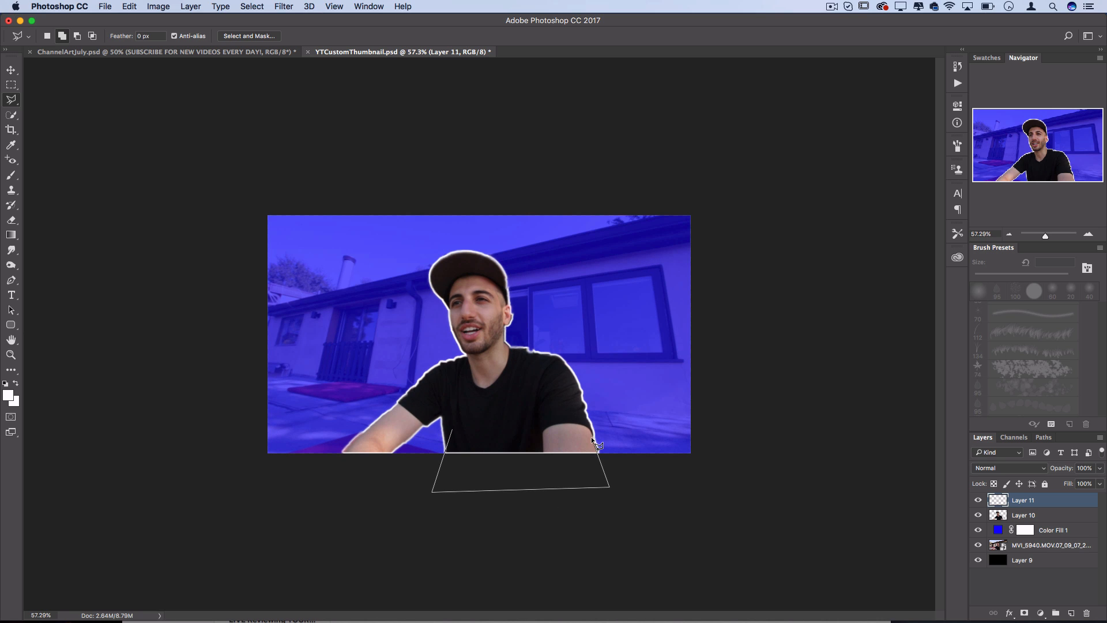
{"action": "key", "text": "cmd+d"}
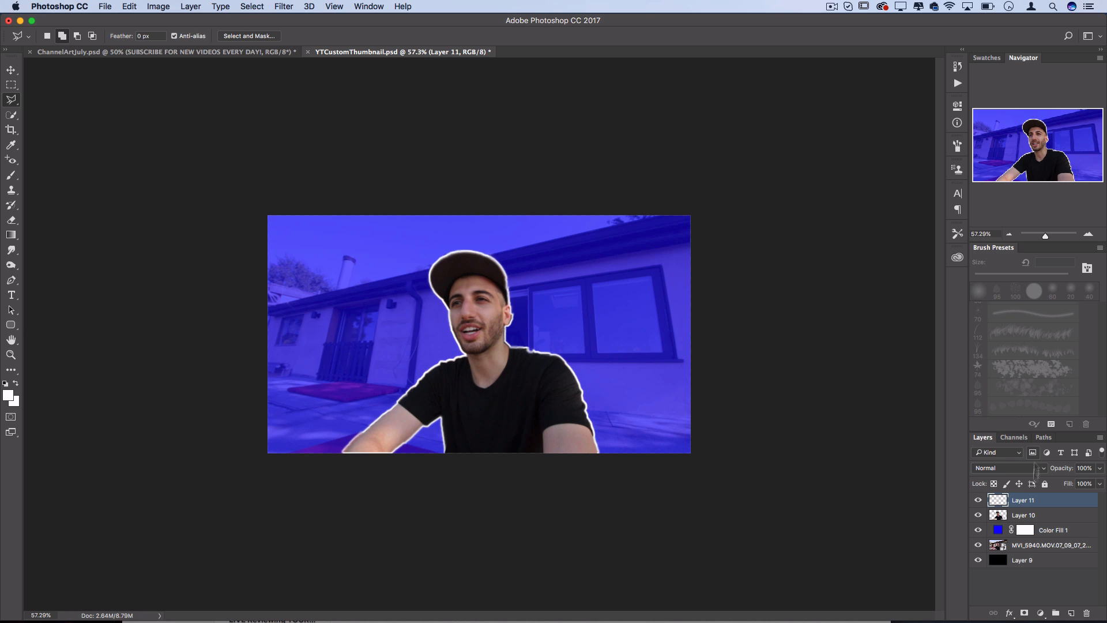
- Give Layer 10 a large Outer Glow at lowered opacity via Blending Options
{"action": "right_click", "coordinate": [1024, 514]}
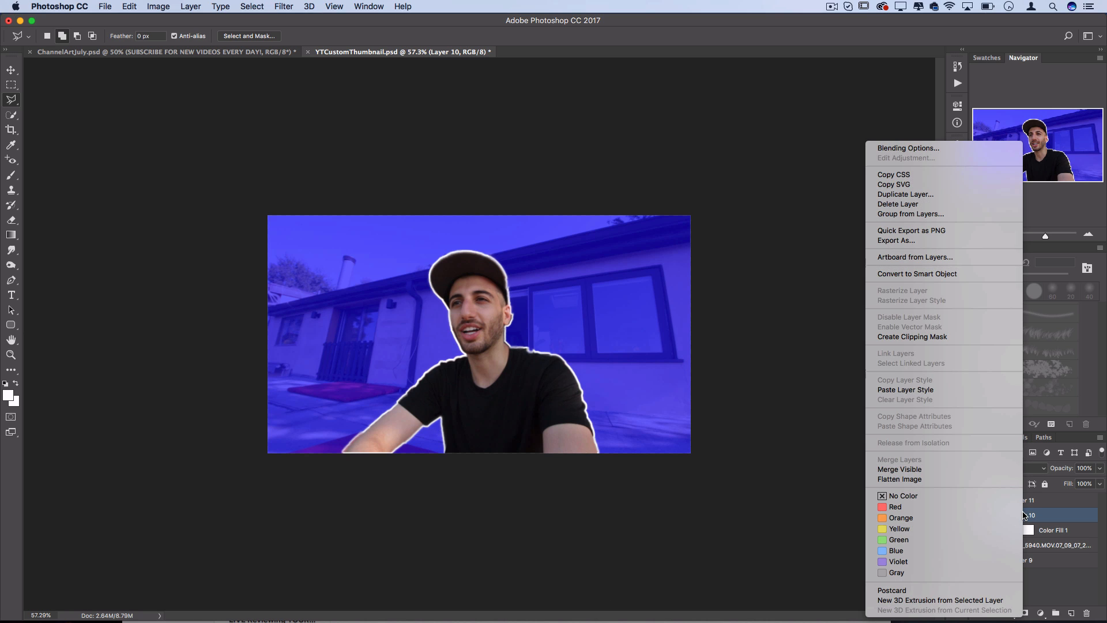
{"action": "mouse_move", "coordinate": [918, 148]}
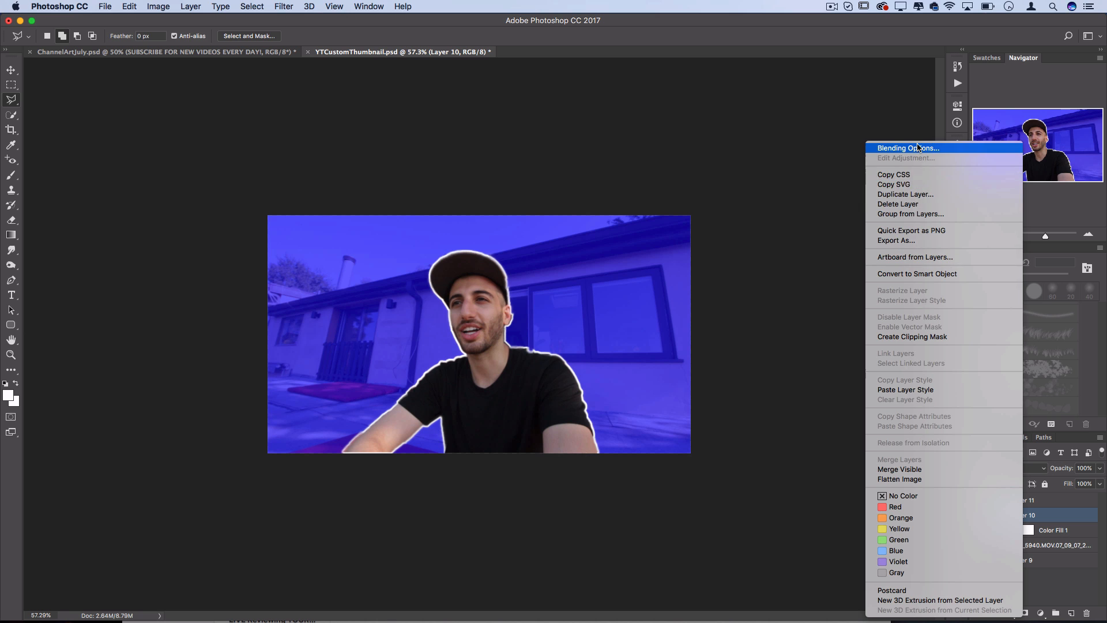
{"action": "left_click", "coordinate": [907, 148]}
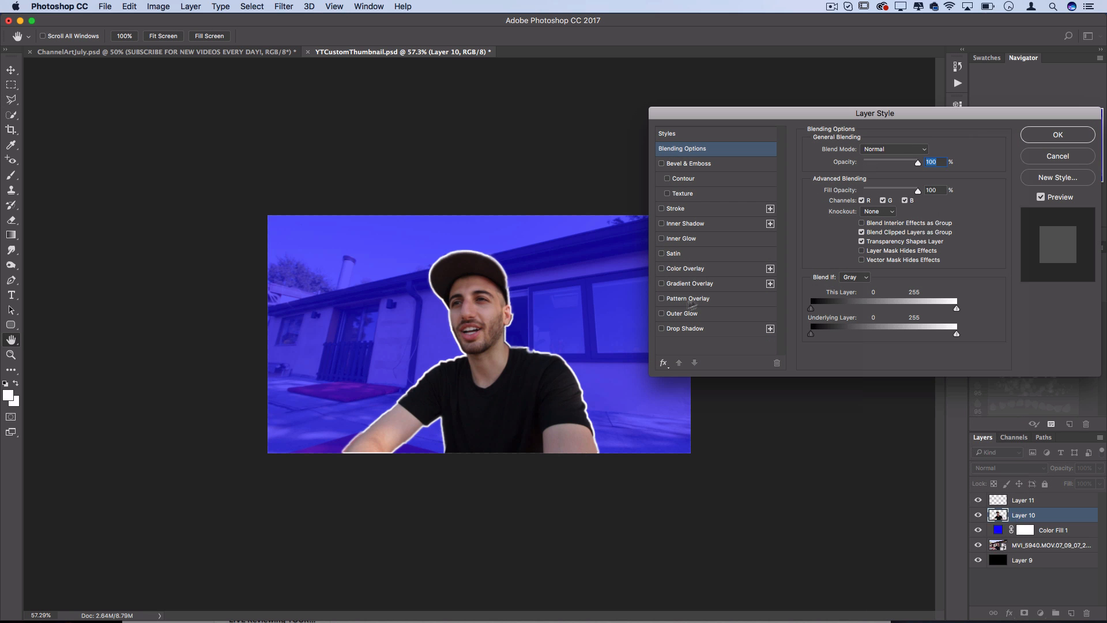
{"action": "left_click", "coordinate": [661, 314]}
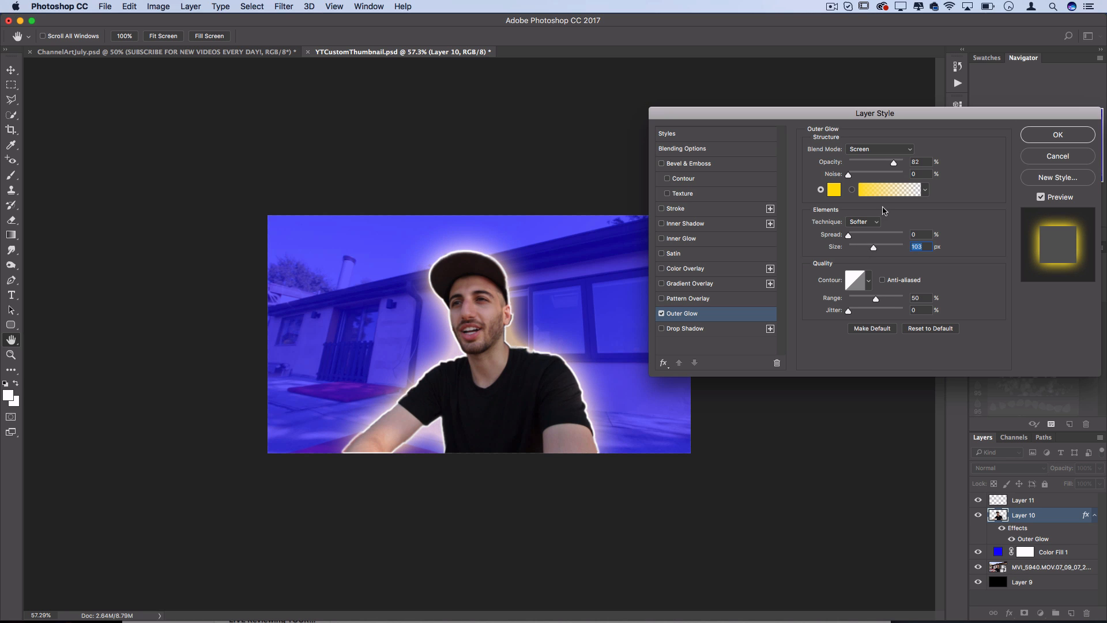
{"action": "left_click_drag", "start_coordinate": [892, 162], "coordinate": [852, 162]}
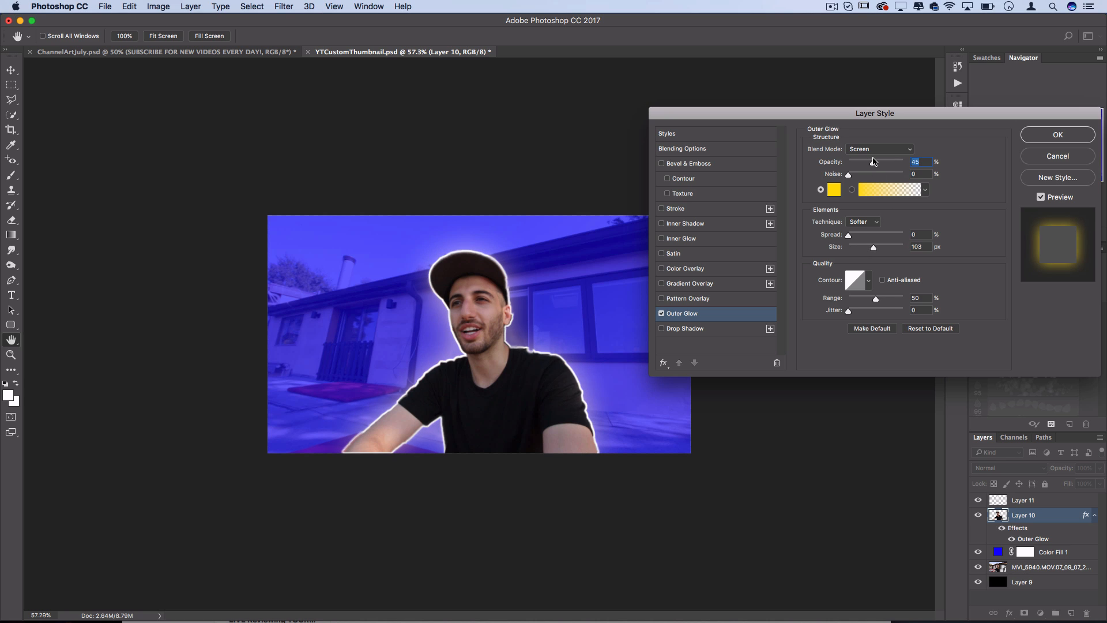
{"action": "left_click", "coordinate": [879, 148]}
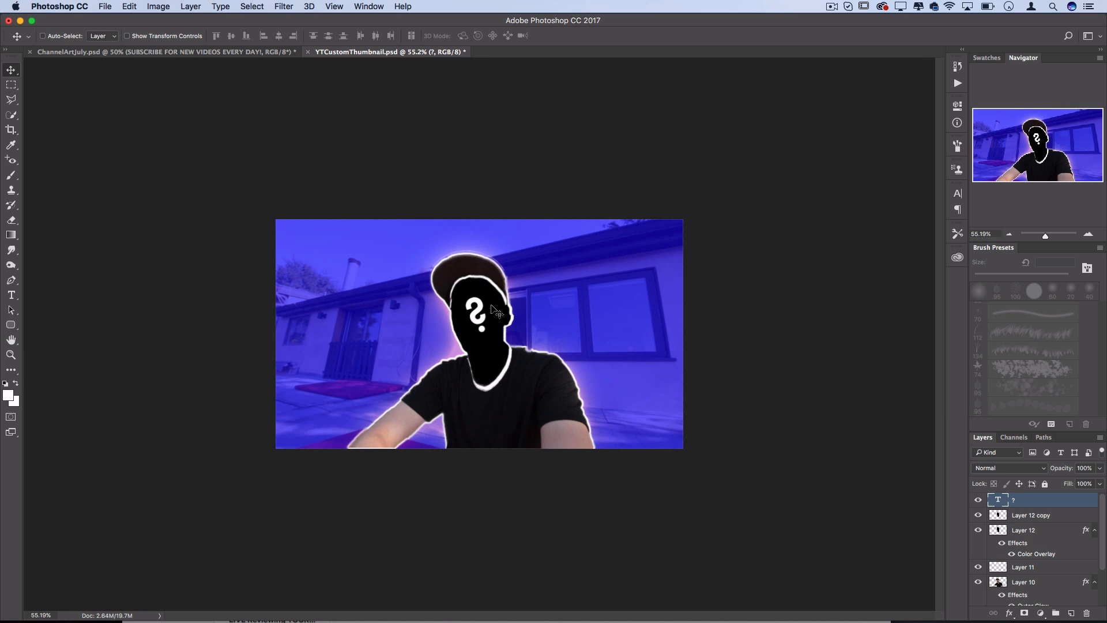
{"action": "mouse_move", "coordinate": [788, 523]}
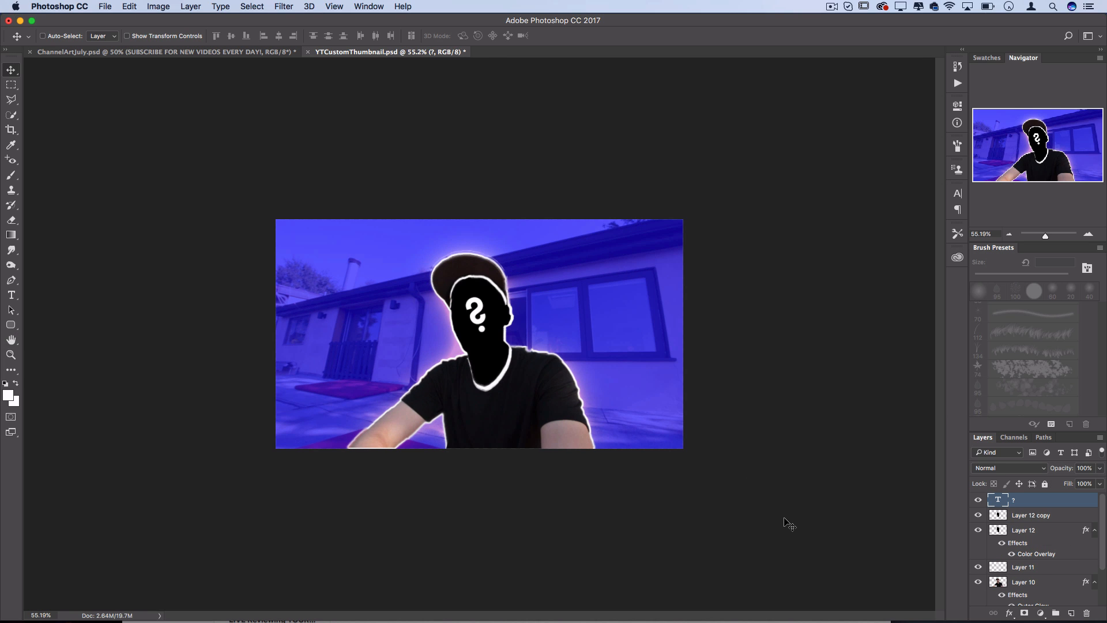
- Hide the question-mark and black silhouette layers so the man's face shows again
{"action": "left_click", "coordinate": [978, 499]}
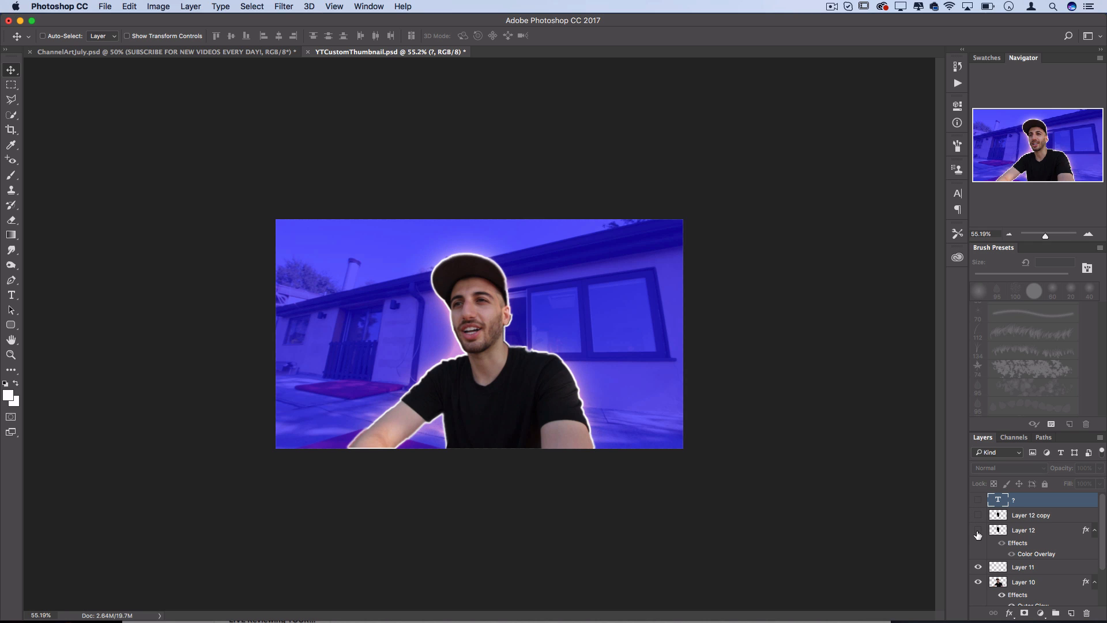
{"action": "mouse_move", "coordinate": [978, 534]}
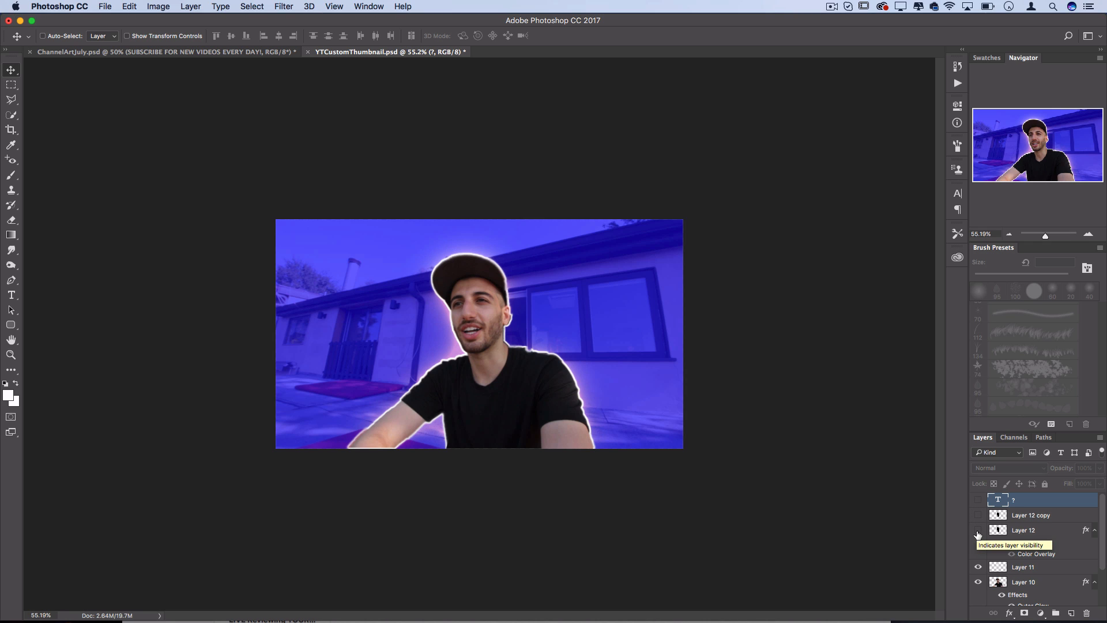
{"action": "left_click", "coordinate": [980, 530]}
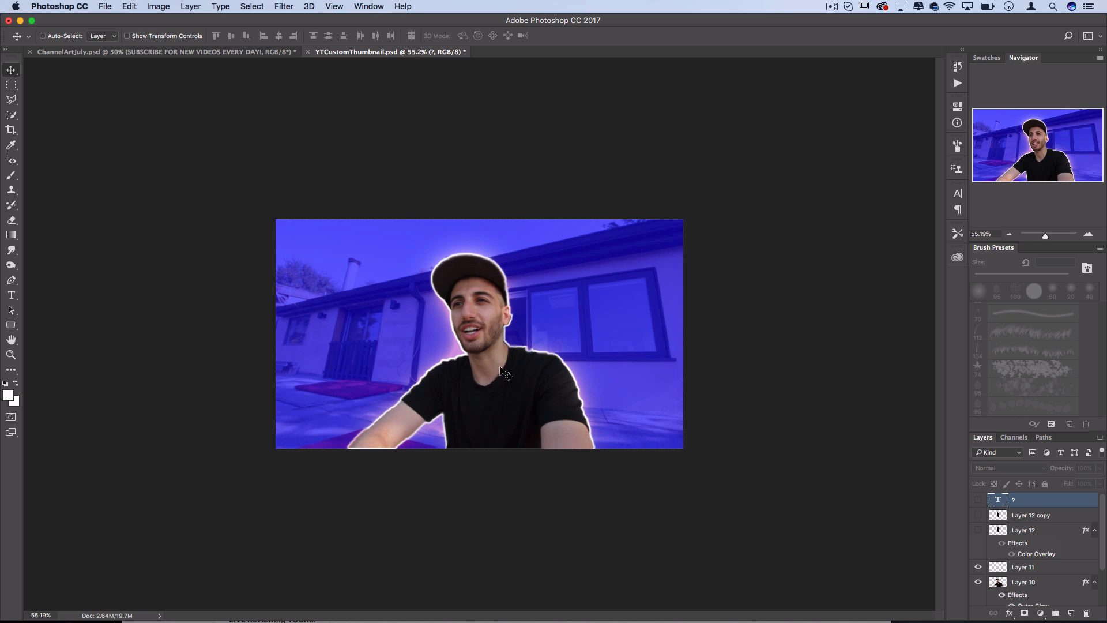
{"action": "left_click", "coordinate": [11, 117]}
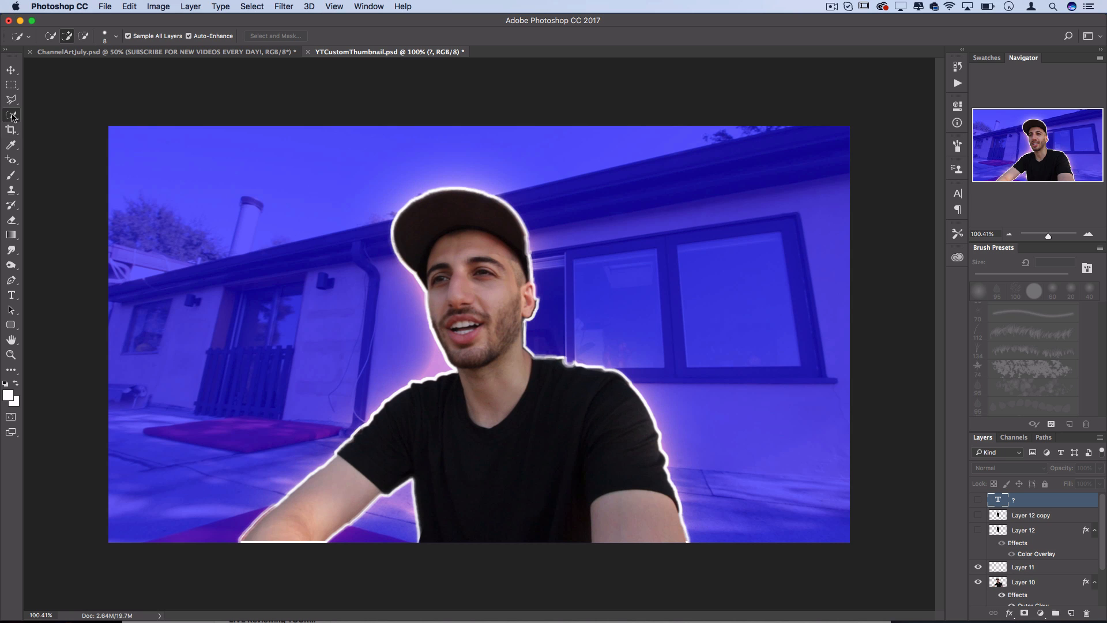
{"action": "mouse_move", "coordinate": [19, 142]}
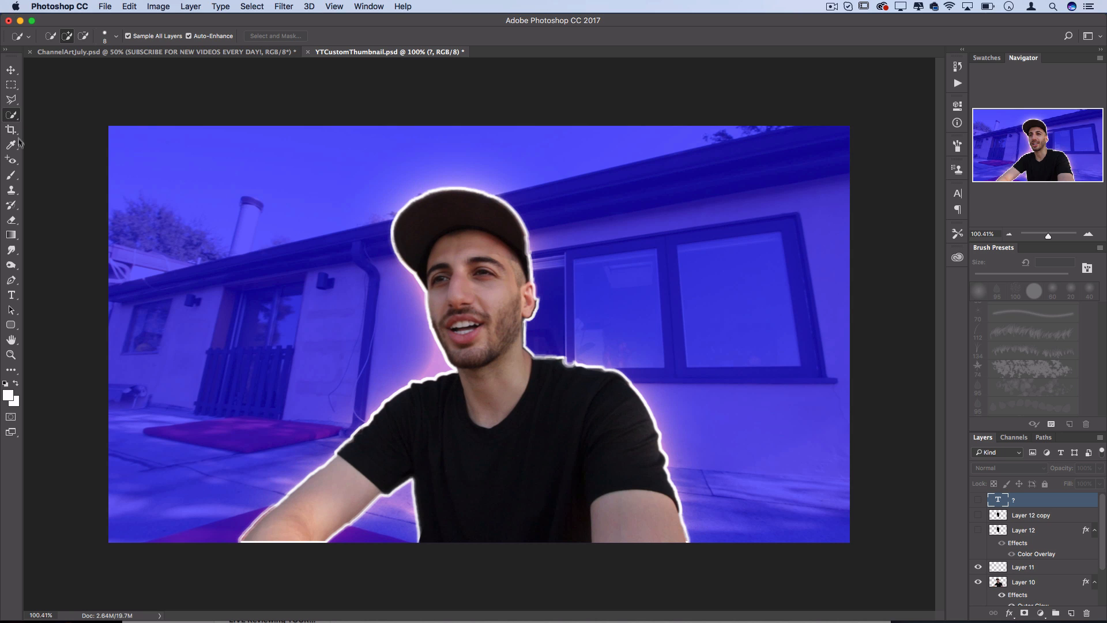
- With the Pen tool in Shape mode, start a path along the man's left-side arm edge
{"action": "left_click", "coordinate": [12, 279]}
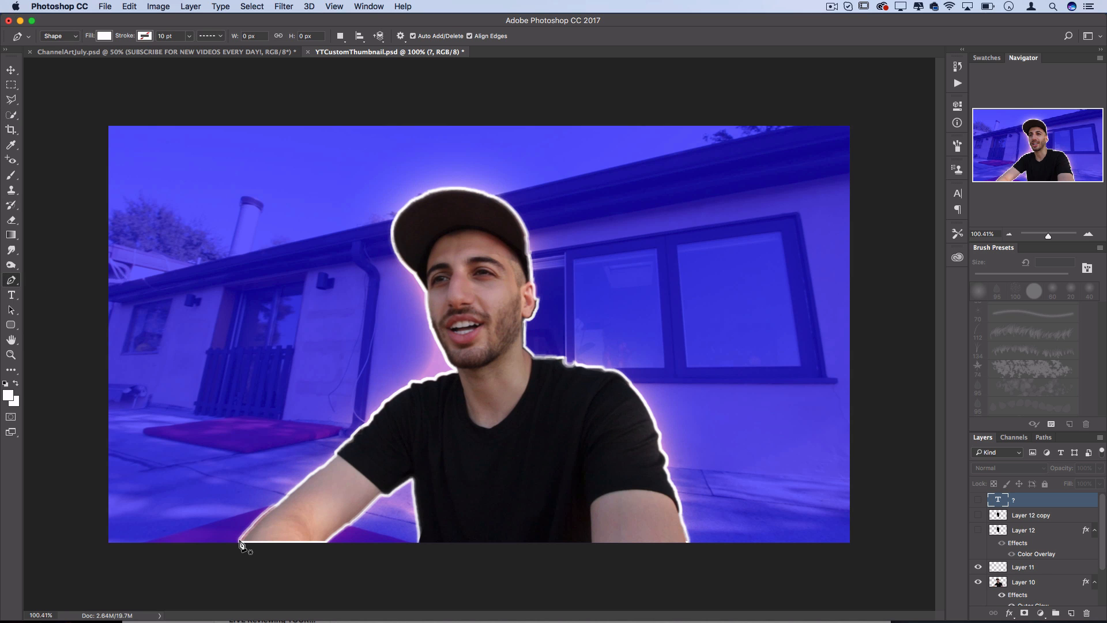
{"action": "left_click_drag", "start_coordinate": [240, 543], "coordinate": [320, 473]}
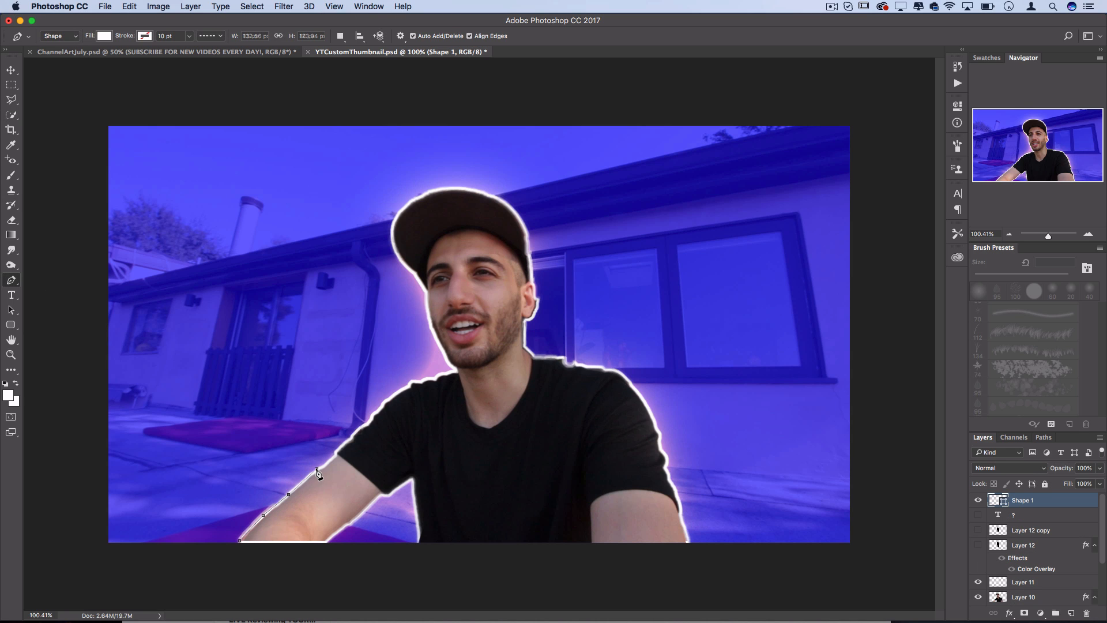